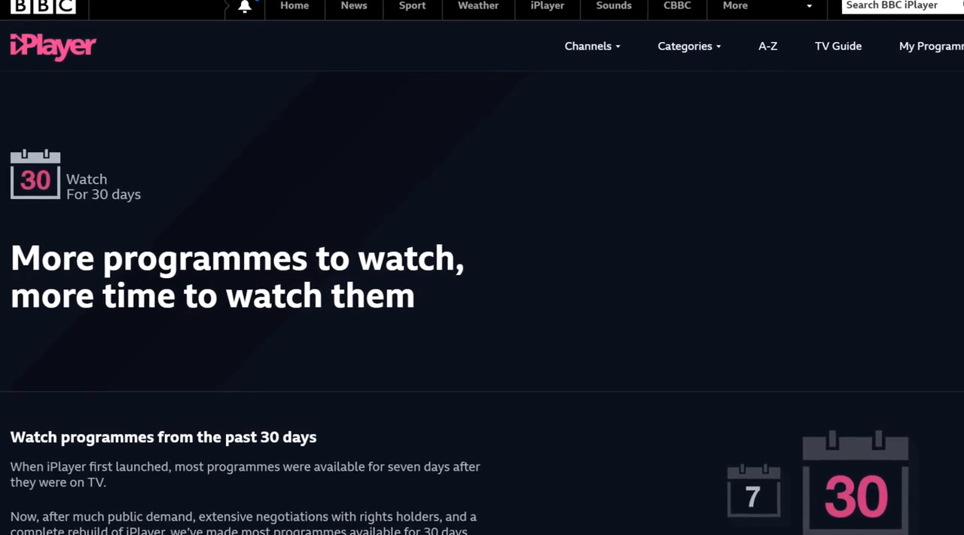
Scroll through BBC iPlayer's programme-availability help before reaching the get_iplayer_win32 releases page
{"action": "scroll", "scroll_direction": "down", "scroll_amount": 3}
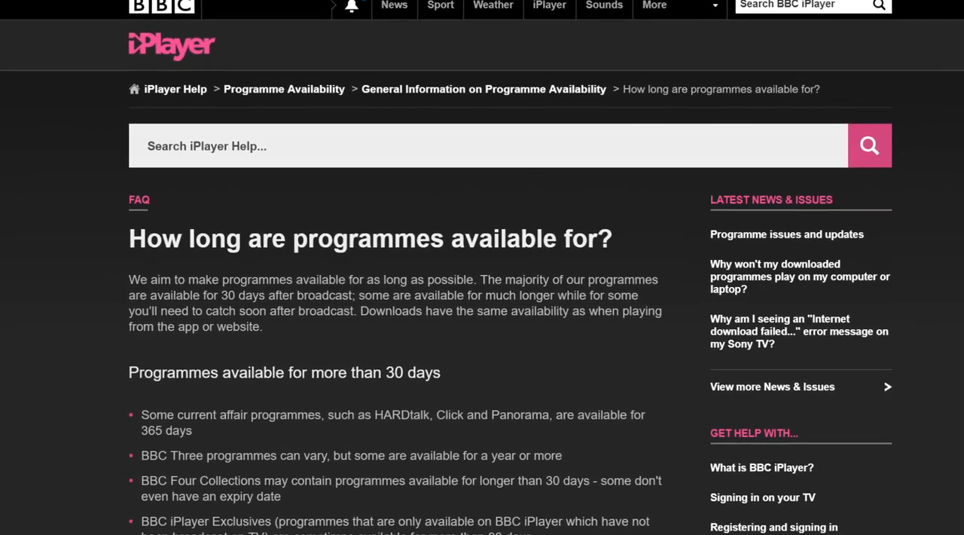
{"action": "scroll", "scroll_direction": "down", "scroll_amount": 3}
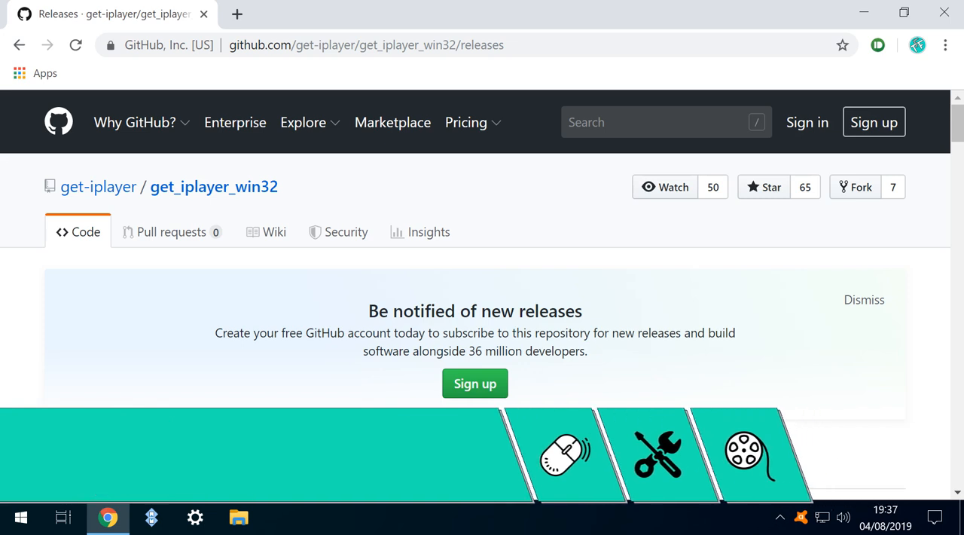
Download get_iplayer-3.21.0-setup.exe from the release Assets and show it in its folder
{"action": "scroll", "scroll_direction": "down", "scroll_amount": 3}
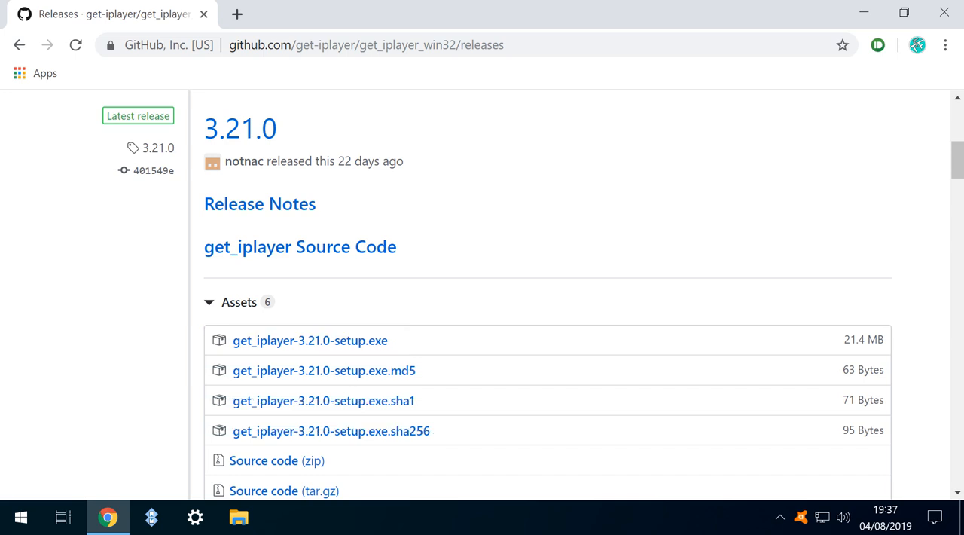
{"action": "left_click", "coordinate": [309, 340]}
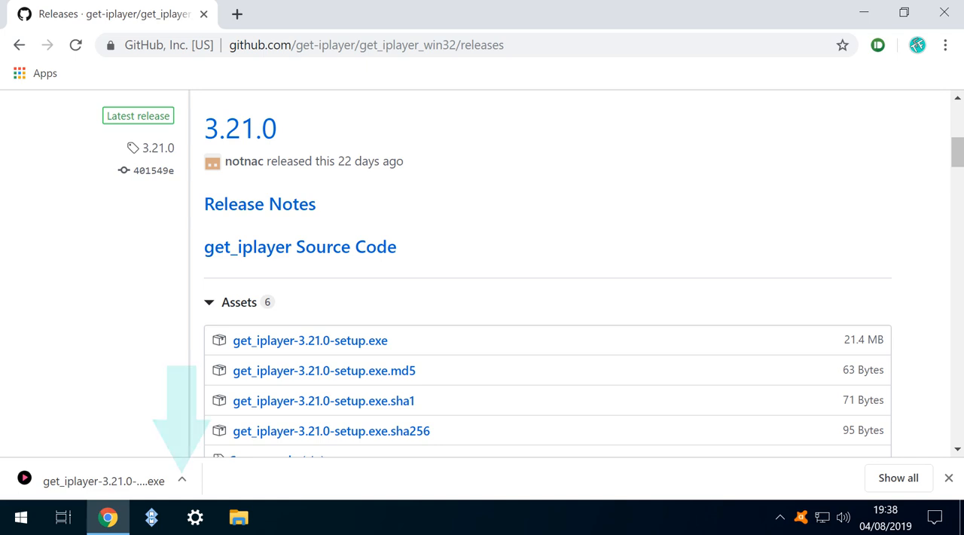
{"action": "left_click", "coordinate": [181, 480]}
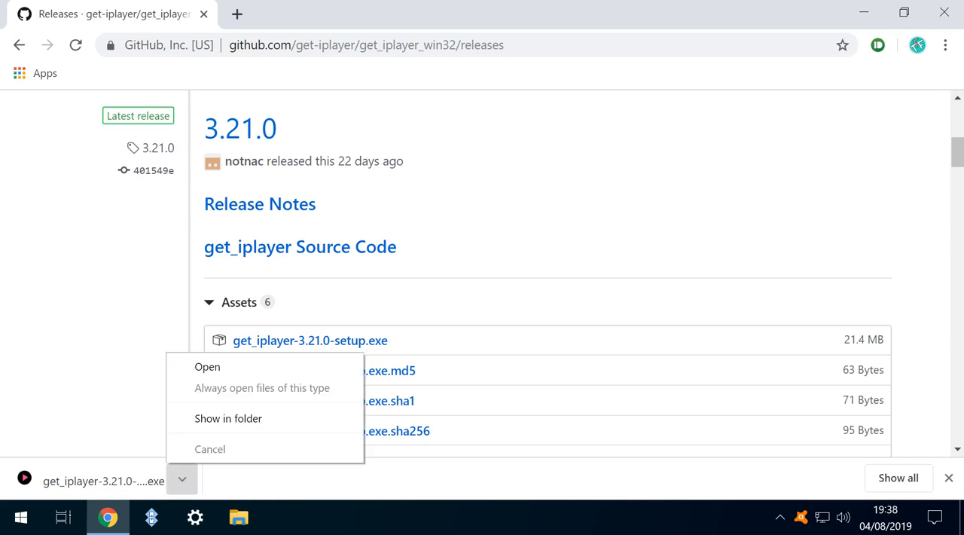
{"action": "mouse_move", "coordinate": [228, 417]}
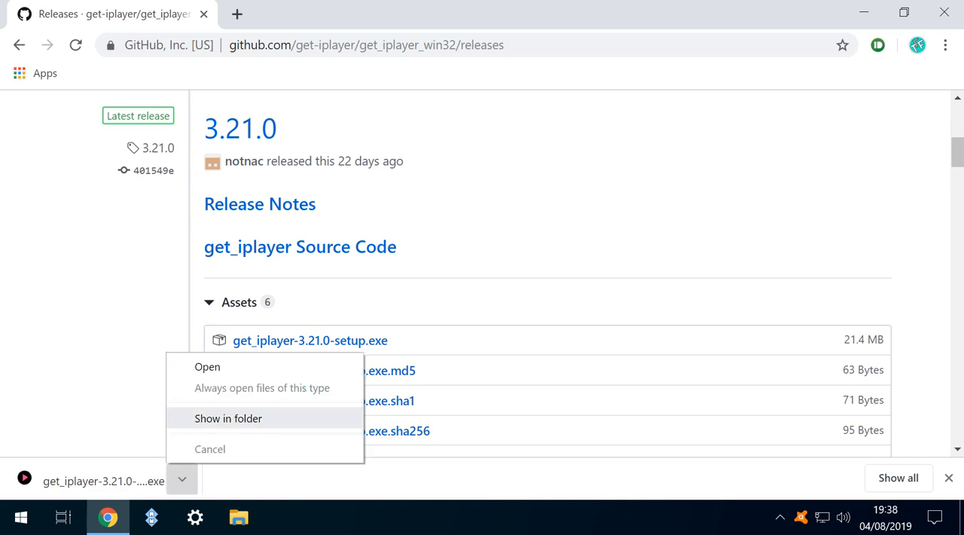
{"action": "left_click", "coordinate": [228, 418]}
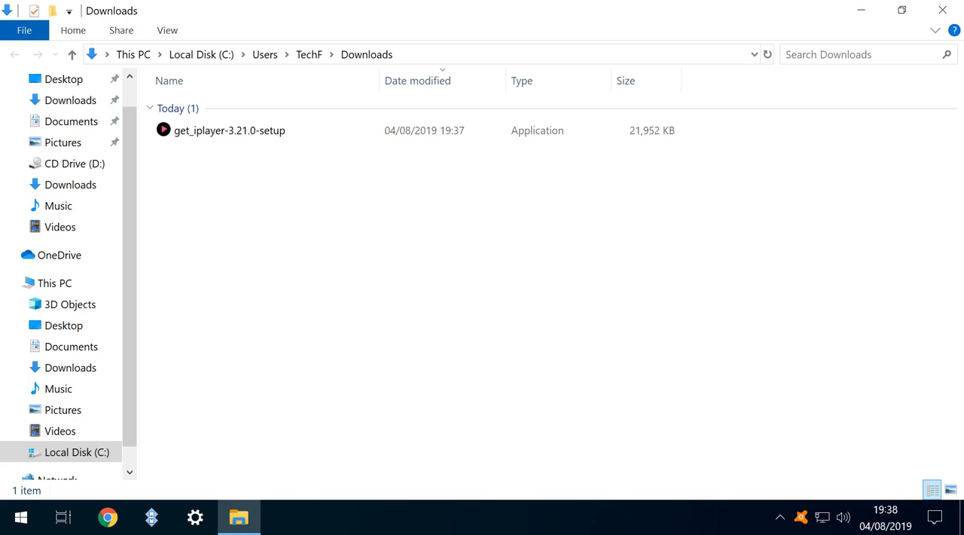
Run get_iplayer-3.21.0-setup, bypassing the security warning and approving User Account Control
{"action": "left_click", "coordinate": [229, 131]}
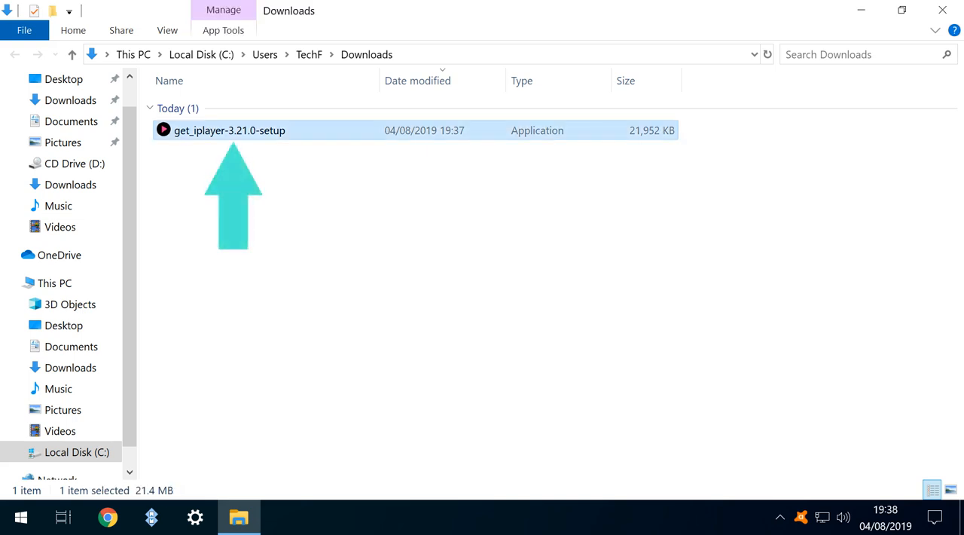
{"action": "double_click", "coordinate": [228, 130]}
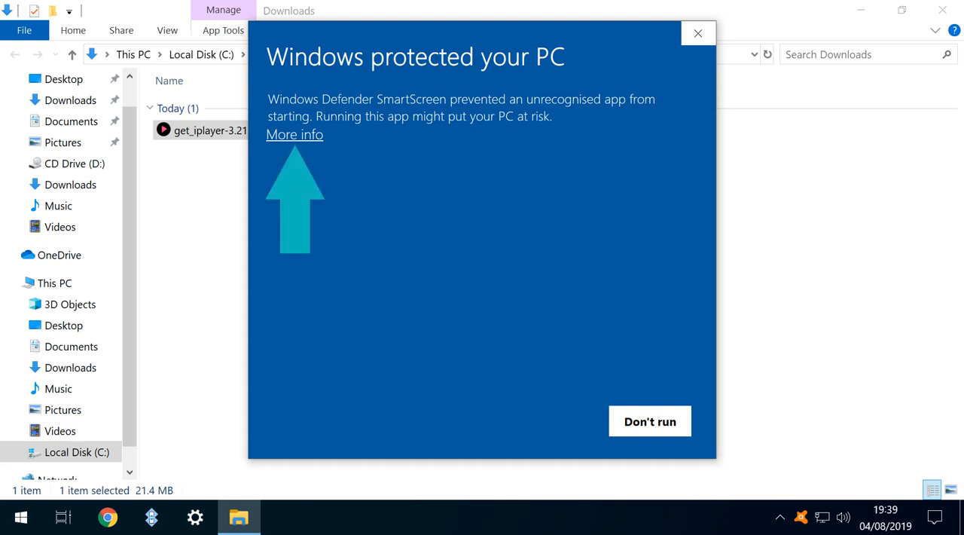
{"action": "left_click", "coordinate": [294, 134]}
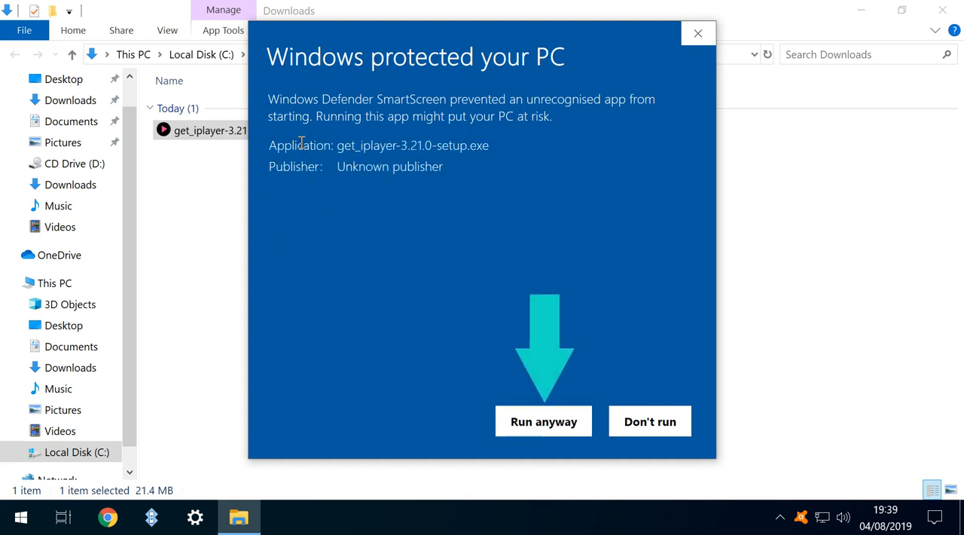
{"action": "left_click", "coordinate": [543, 420]}
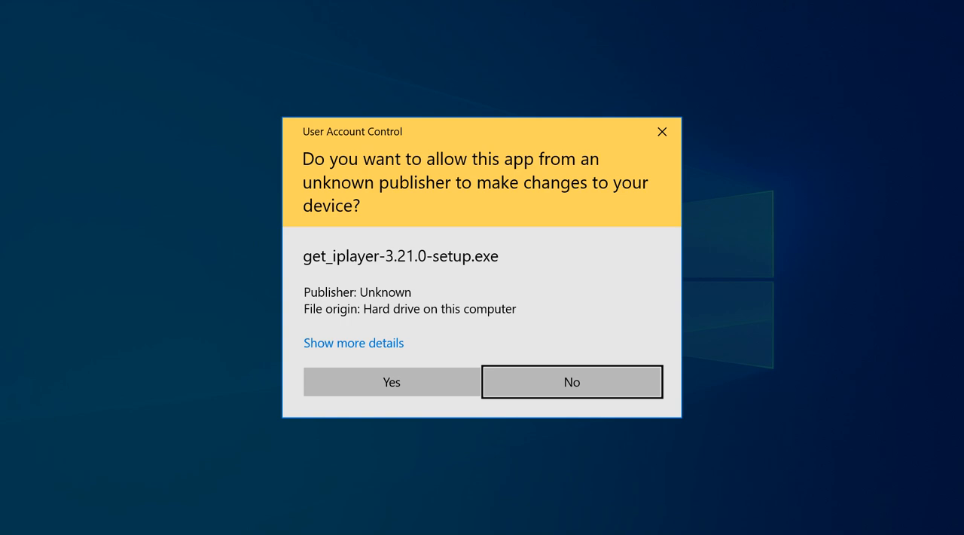
{"action": "left_click", "coordinate": [391, 381]}
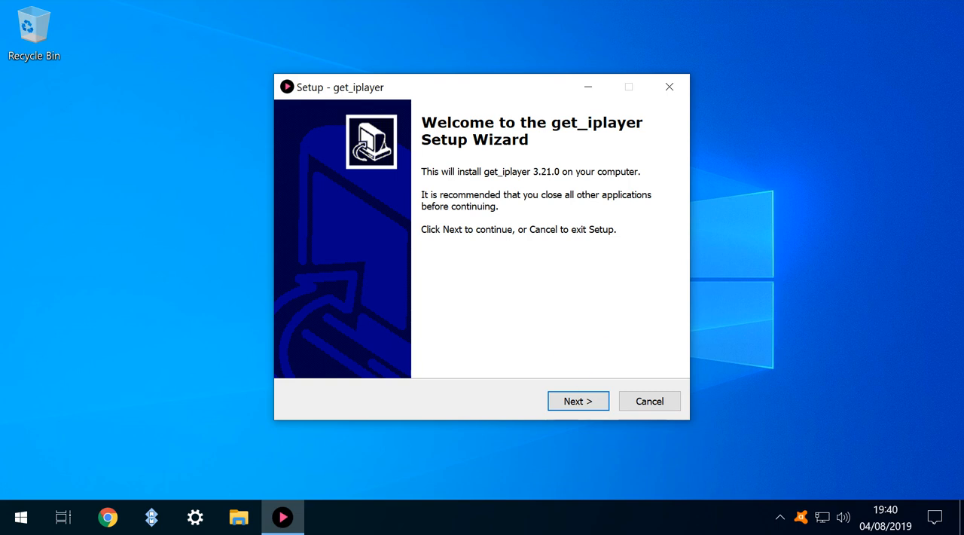
Install get_iplayer 3.21.0, accepting the licence, with desktop shortcuts and no release notes
{"action": "left_click", "coordinate": [578, 401]}
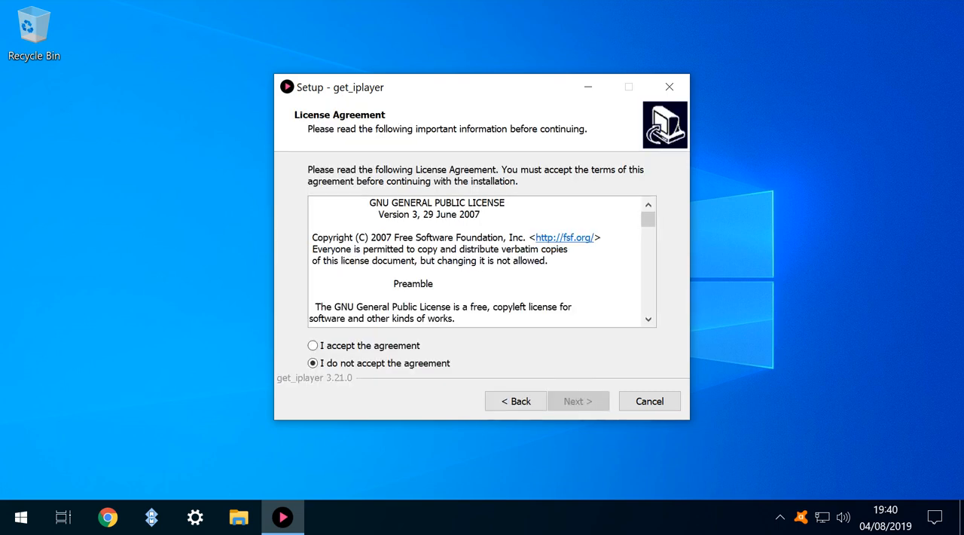
{"action": "left_click", "coordinate": [312, 344]}
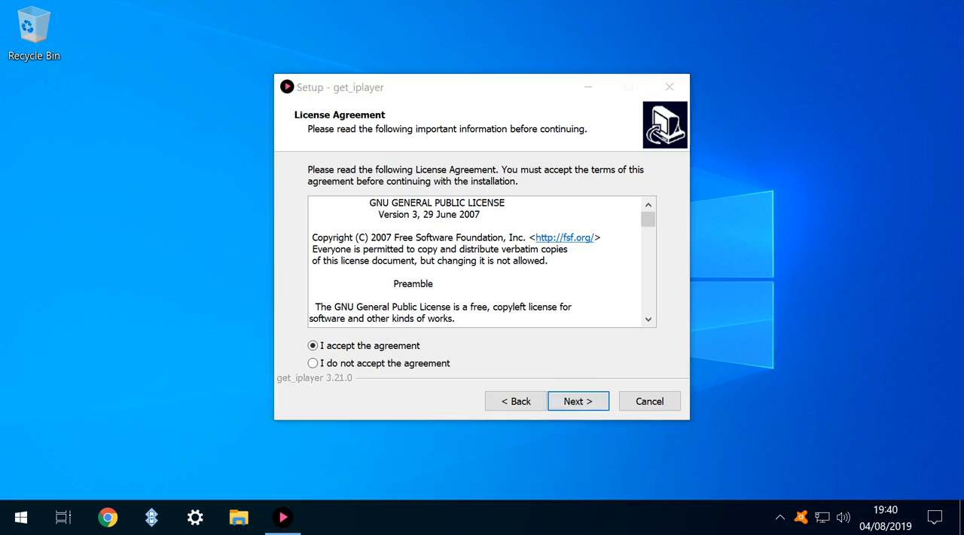
{"action": "left_click", "coordinate": [578, 401]}
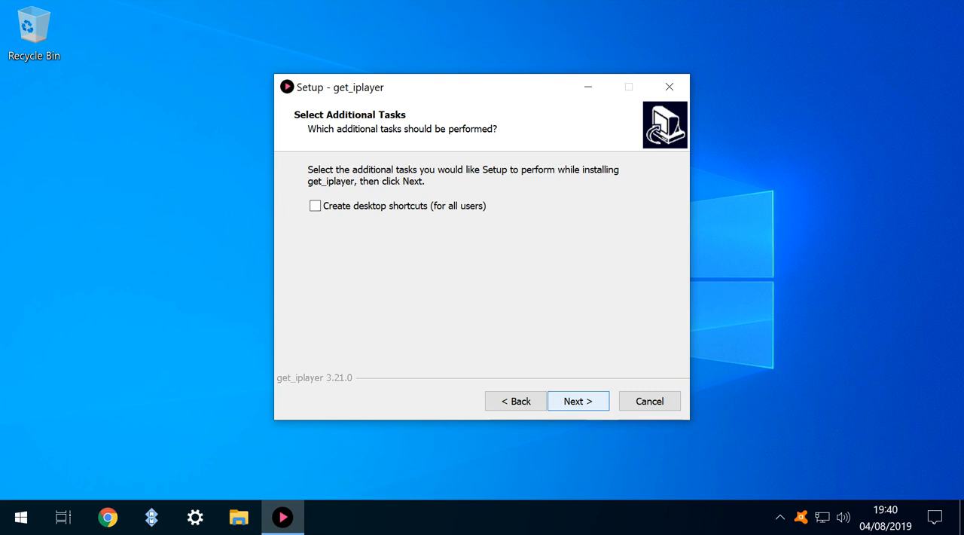
{"action": "left_click", "coordinate": [314, 205]}
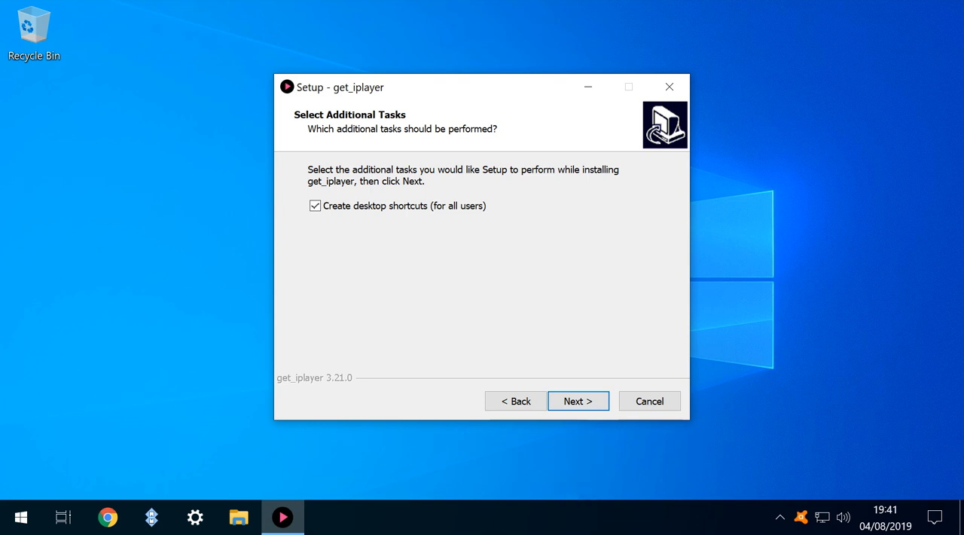
{"action": "left_click", "coordinate": [577, 401]}
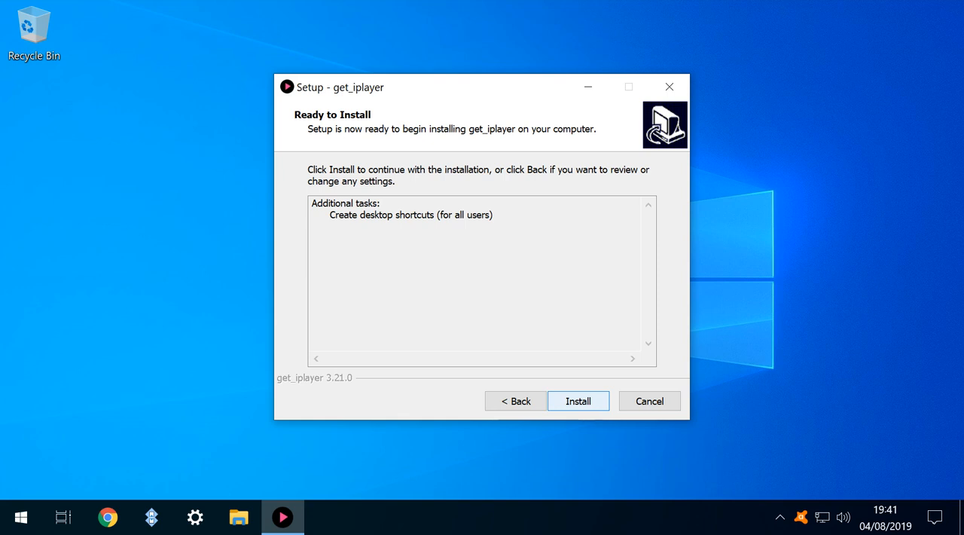
{"action": "left_click", "coordinate": [578, 401]}
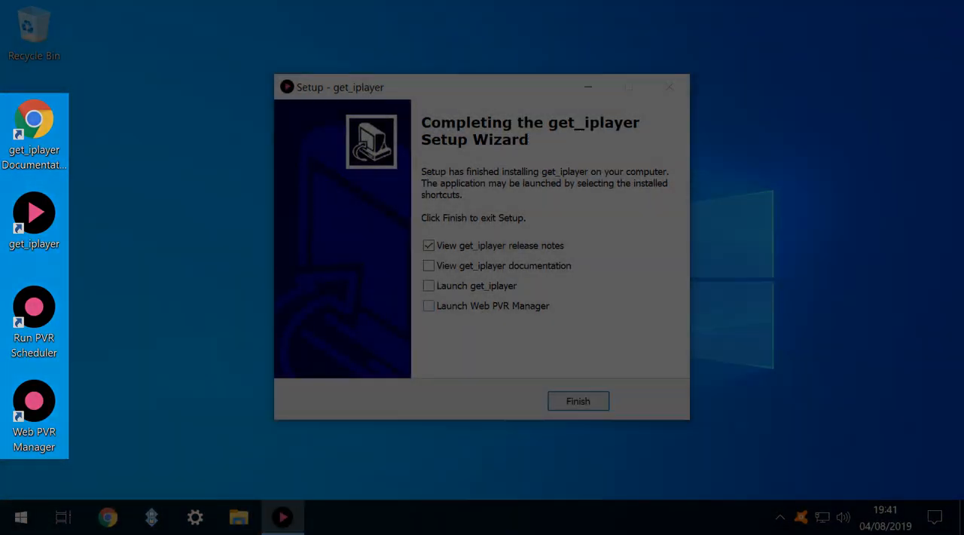
{"action": "left_click", "coordinate": [428, 245]}
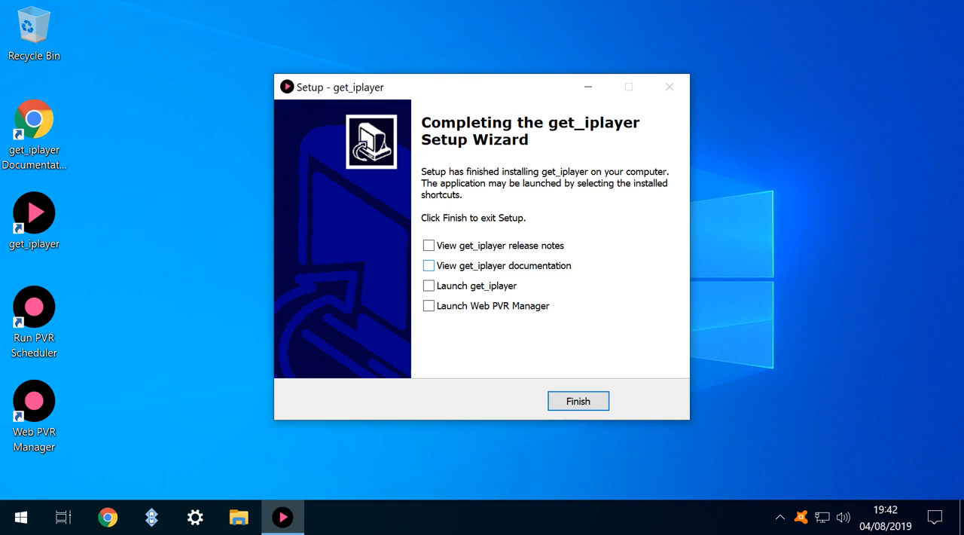
{"action": "left_click", "coordinate": [578, 401]}
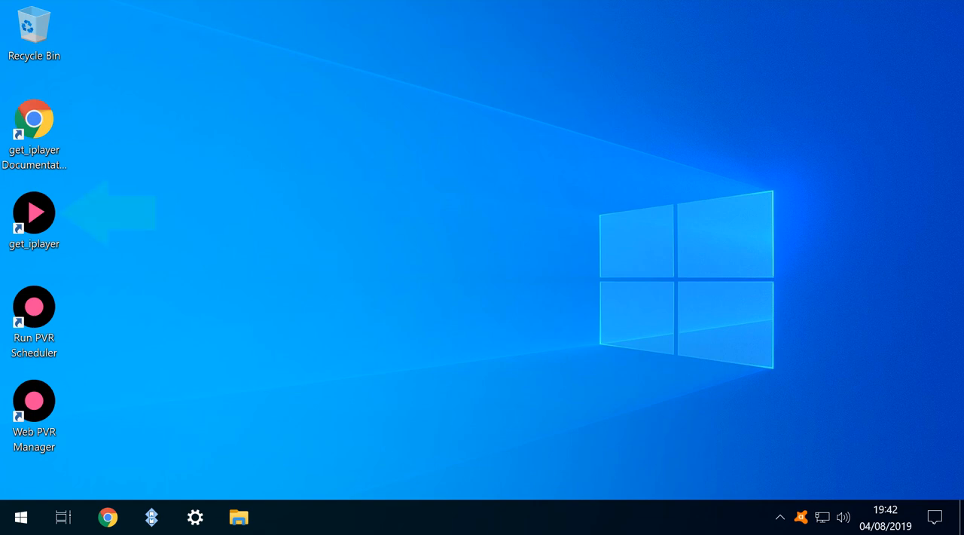
Launch get_iplayer from its desktop shortcut and focus its console window
{"action": "double_click", "coordinate": [34, 212]}
{"action": "type", "text": "get_iplayer"}
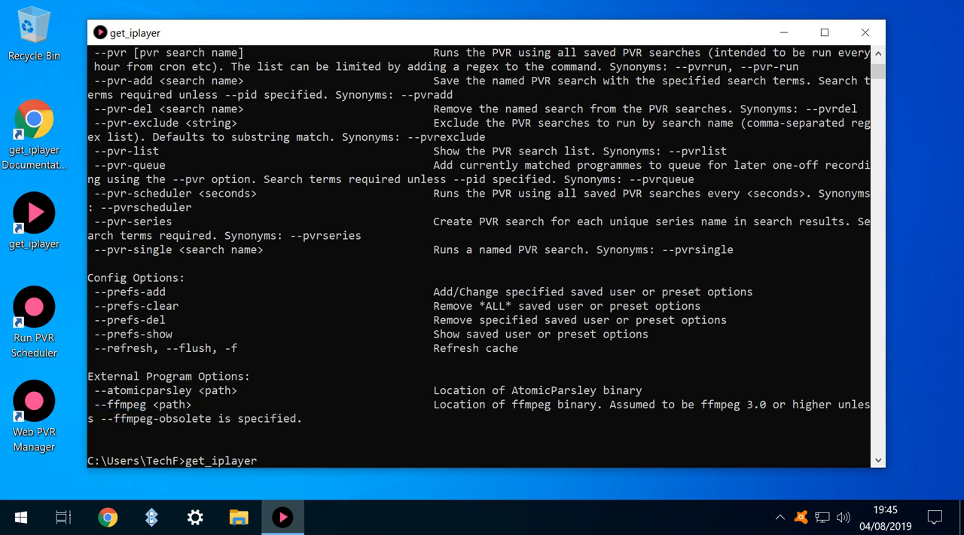
{"action": "left_click", "coordinate": [107, 516]}
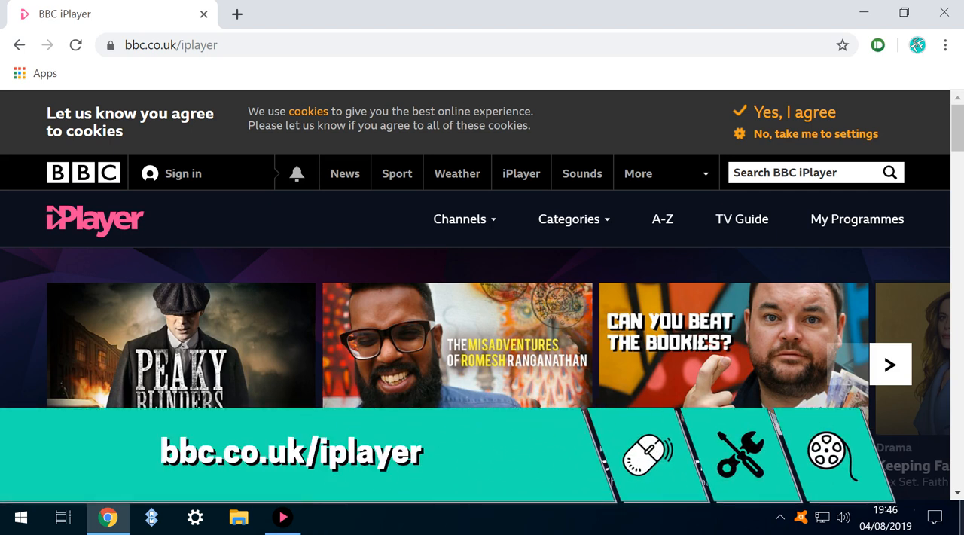
Open the EastEnders 02/08/2019 episode from Most Popular and copy its web address
{"action": "scroll", "scroll_direction": "down", "scroll_amount": 3}
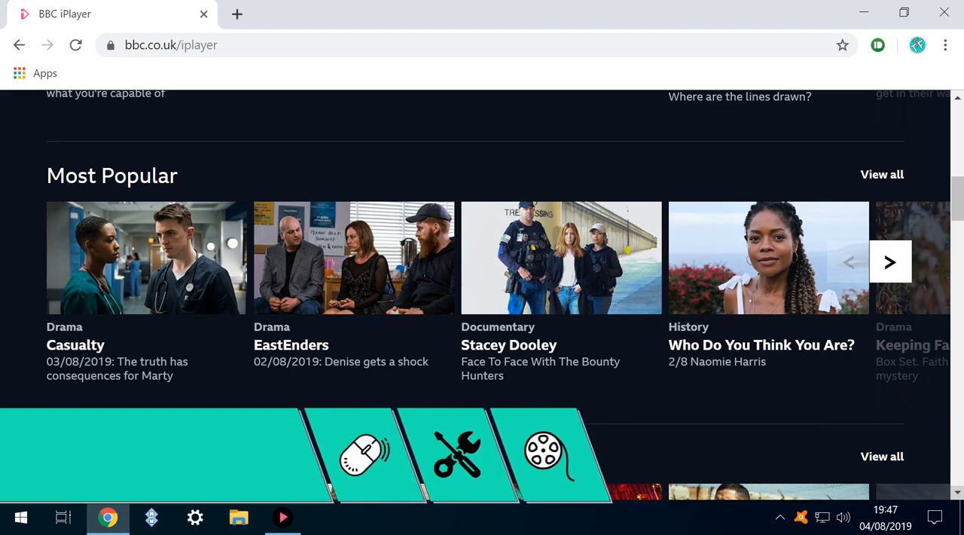
{"action": "scroll", "scroll_direction": "down", "scroll_amount": 3}
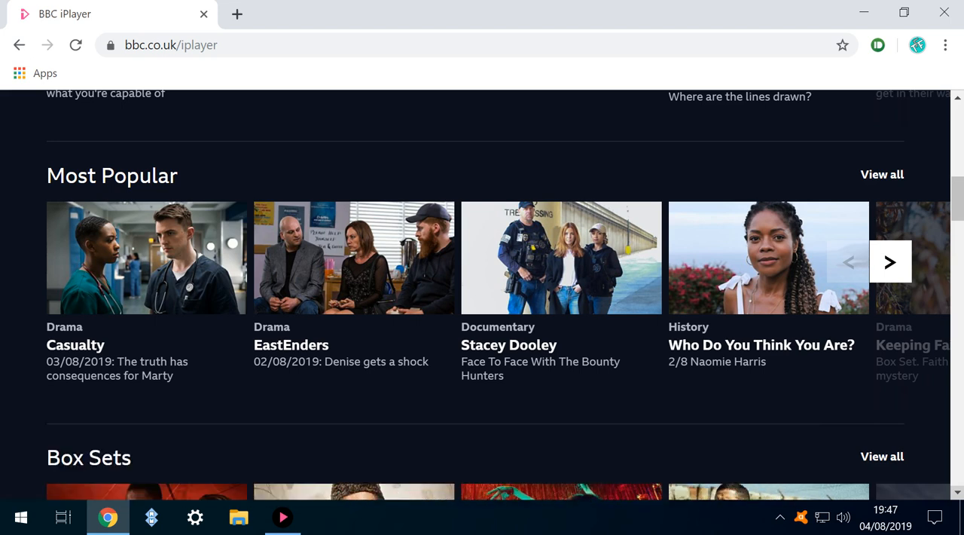
{"action": "mouse_move", "coordinate": [354, 271]}
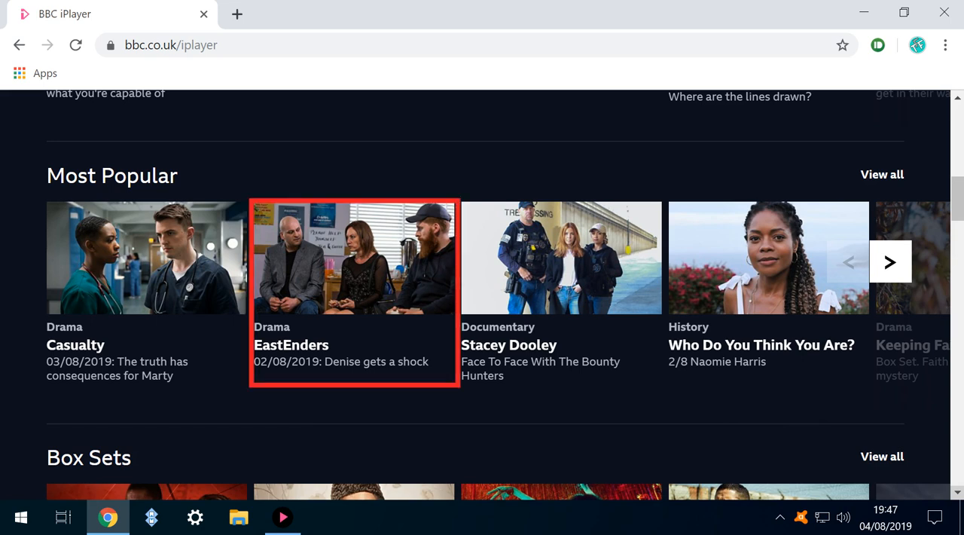
{"action": "left_click", "coordinate": [353, 257]}
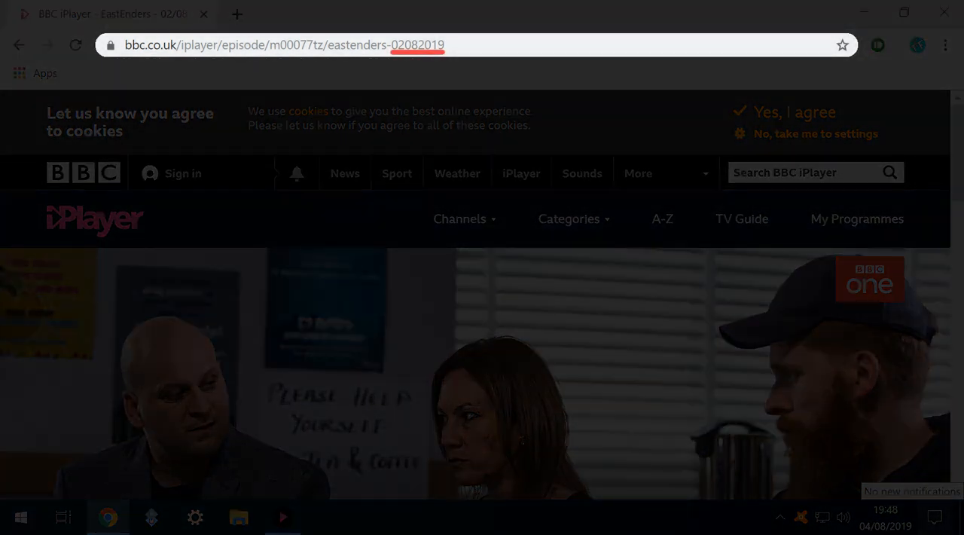
{"action": "left_click", "coordinate": [286, 45]}
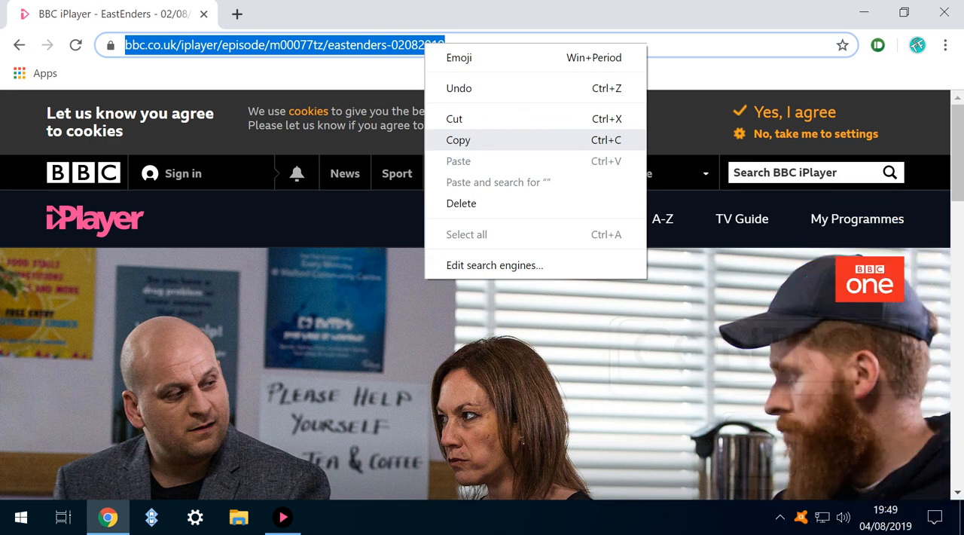
{"action": "left_click", "coordinate": [458, 139]}
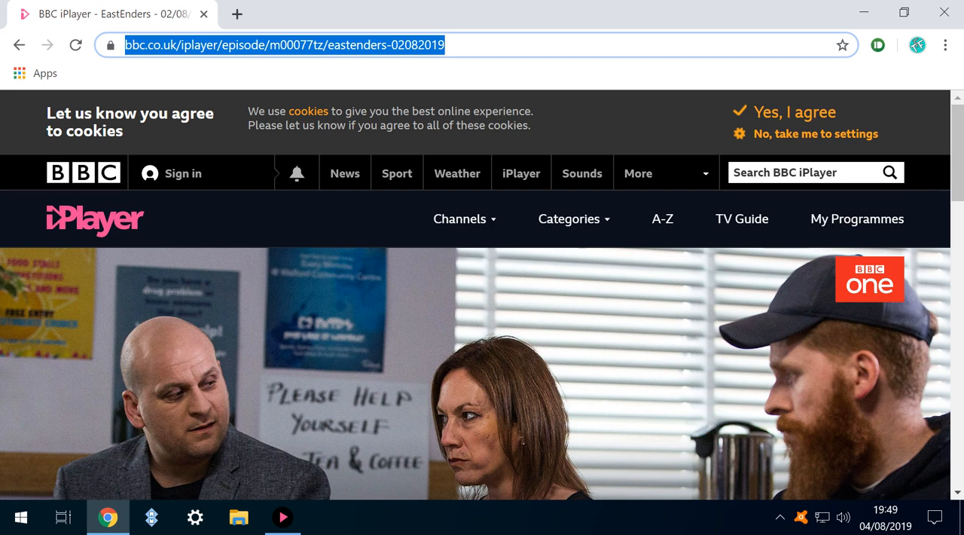
{"action": "mouse_move", "coordinate": [943, 12]}
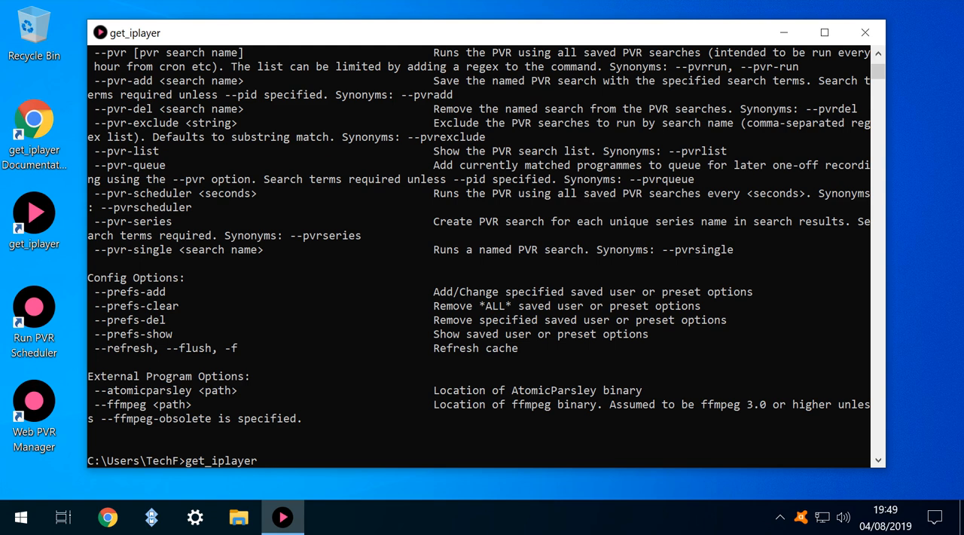
Run get_iplayer on the eastenders-02082019 episode URL, closing the console after MP4 conversion
{"action": "type", "text": "https://www.bbc.co.uk/iplayer/episode/m00077tz/eastenders-02082019"}
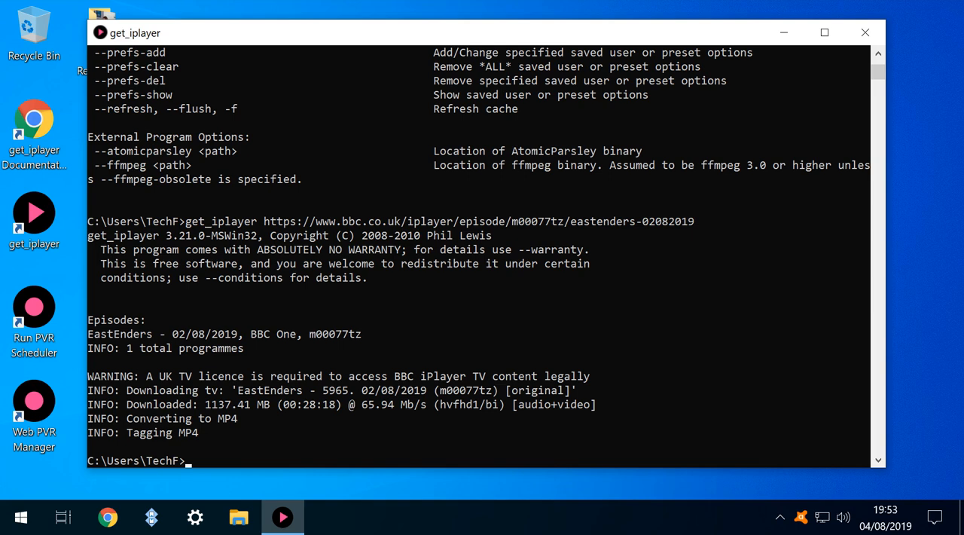
{"action": "mouse_move", "coordinate": [865, 32]}
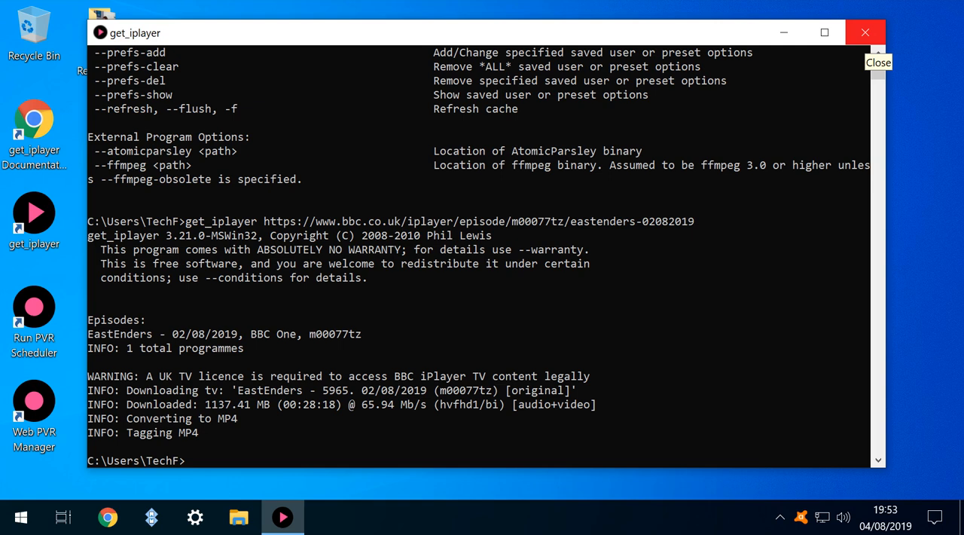
{"action": "left_click", "coordinate": [865, 33]}
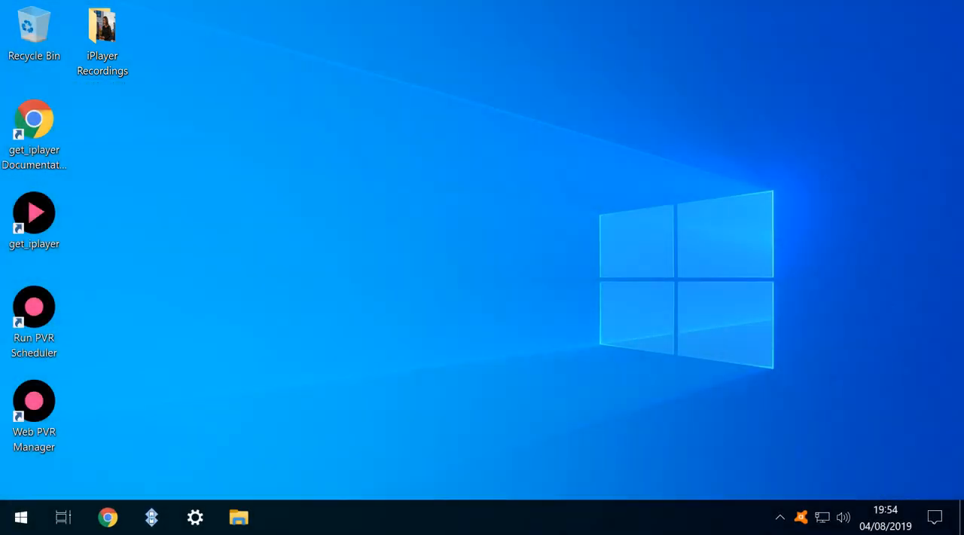
In iPlayer Recordings, confirm the episode is 1.02 GB and rename it 'EastEnders - 2nd August 2019'
{"action": "double_click", "coordinate": [102, 26]}
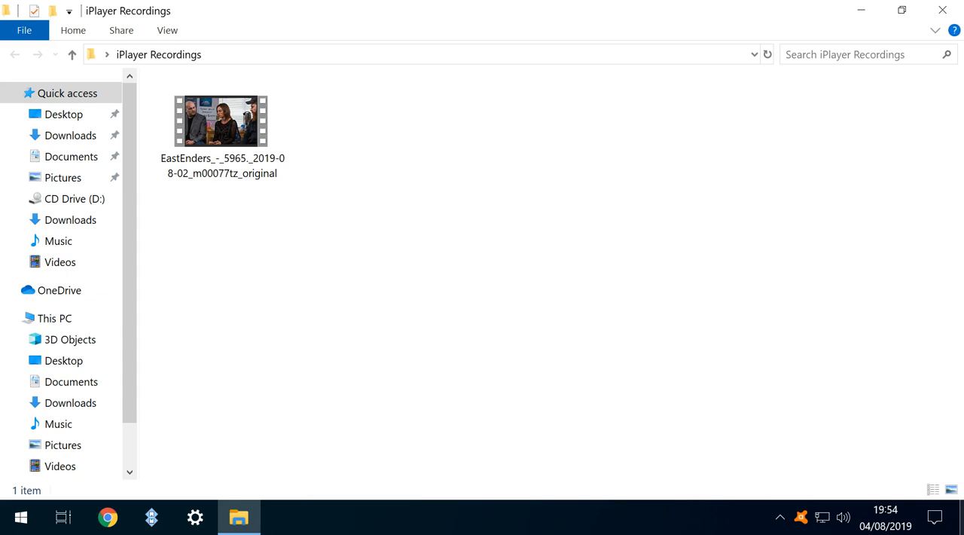
{"action": "right_click", "coordinate": [221, 121]}
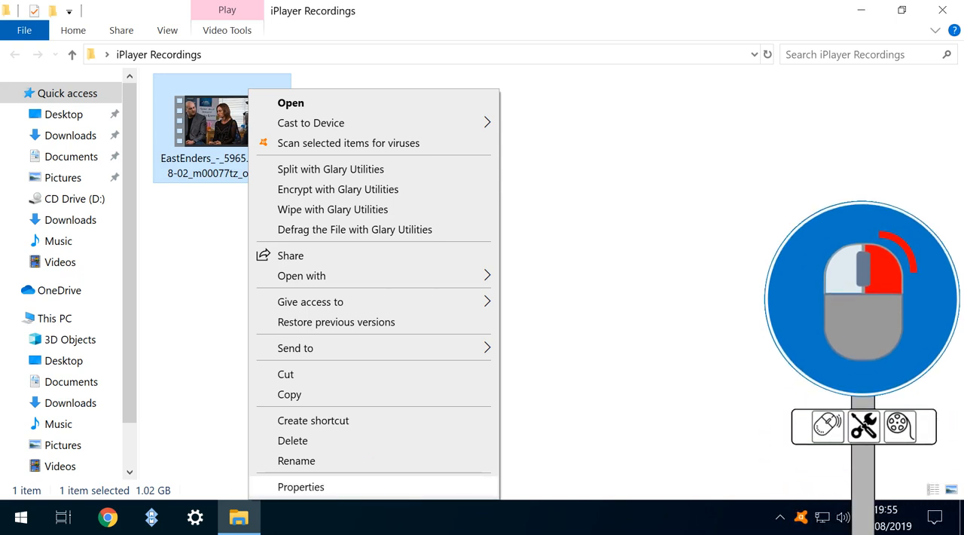
{"action": "left_click", "coordinate": [301, 486]}
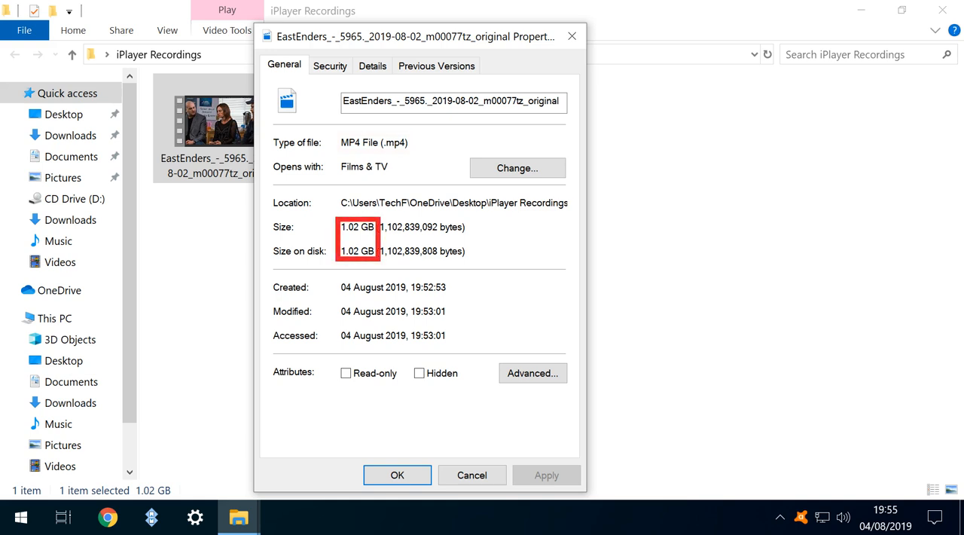
{"action": "left_click", "coordinate": [397, 474]}
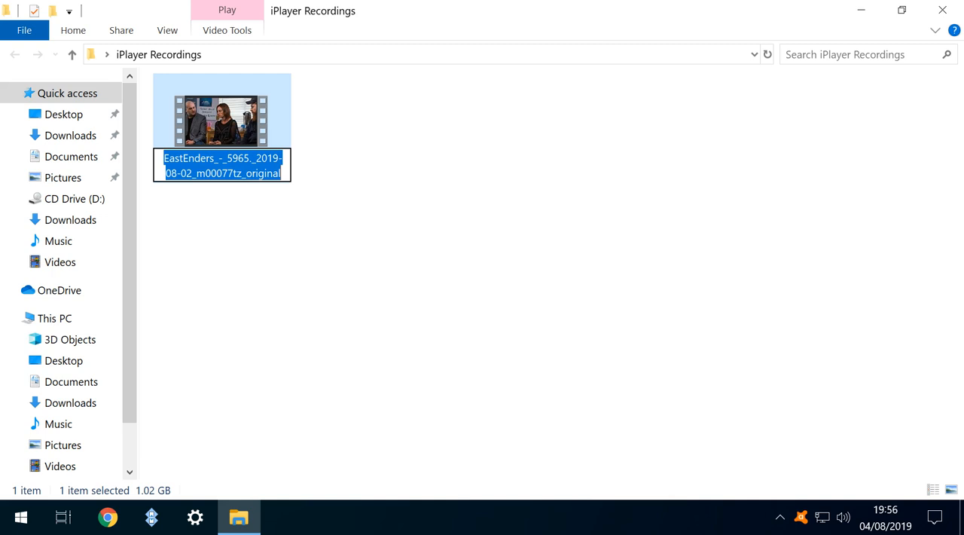
{"action": "key", "text": "Return"}
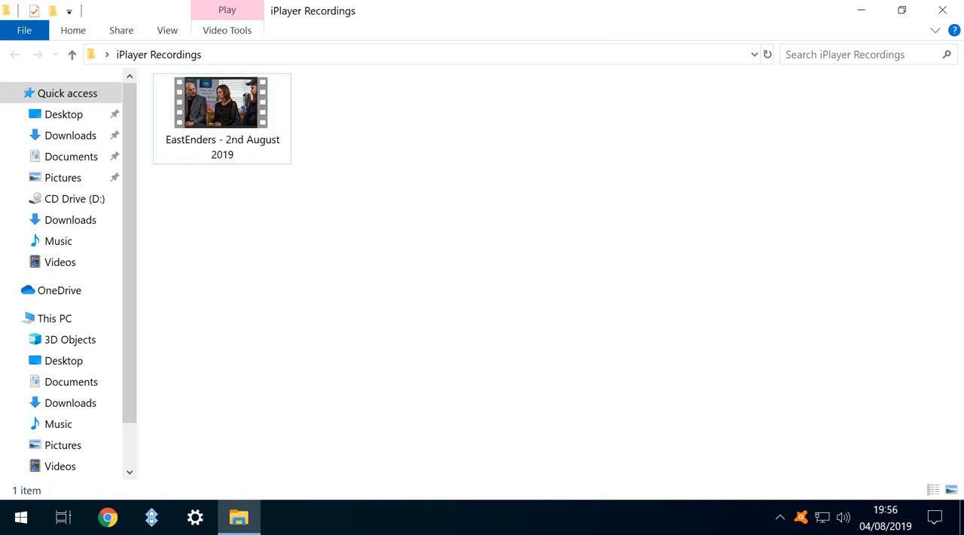
{"action": "right_click", "coordinate": [222, 101]}
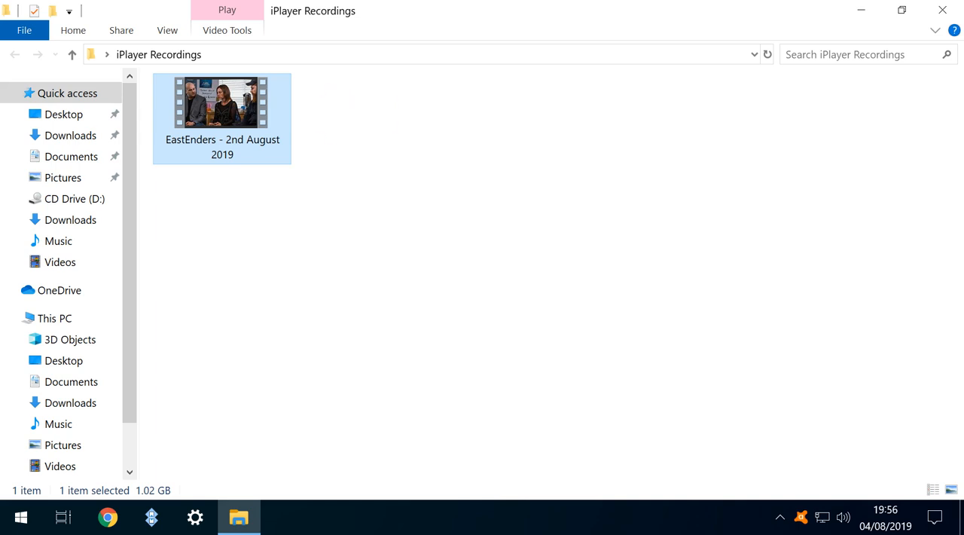
{"action": "left_click", "coordinate": [107, 517]}
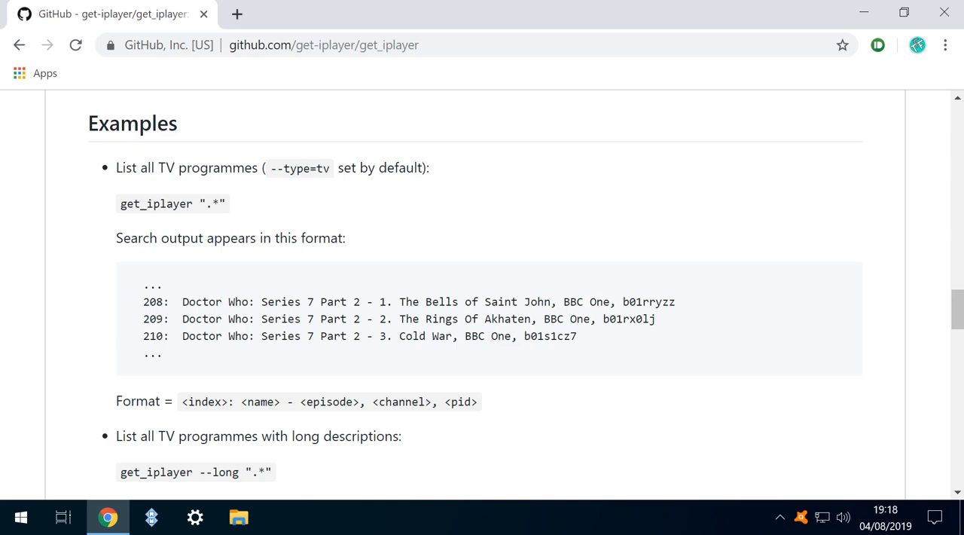
{"action": "scroll", "scroll_direction": "down", "scroll_amount": 3}
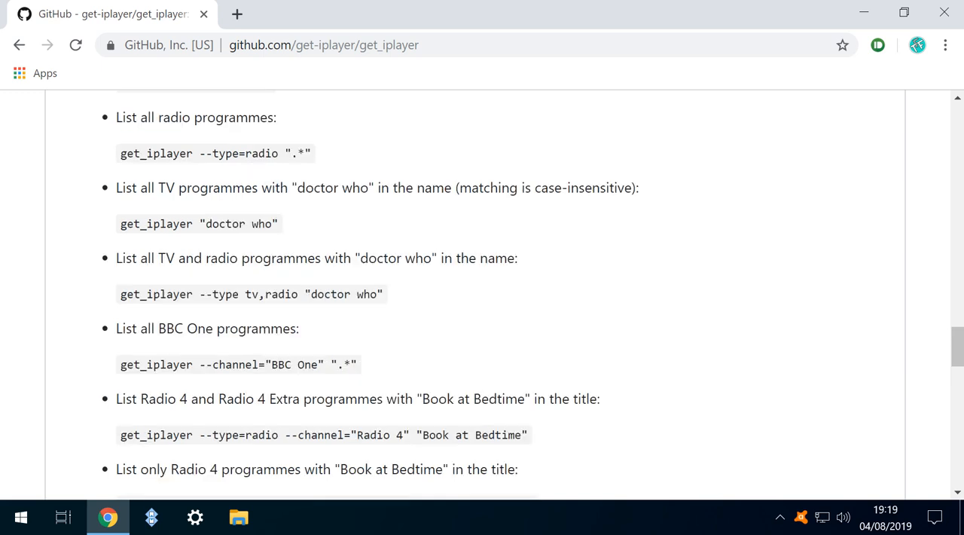
{"action": "scroll", "scroll_direction": "down", "scroll_amount": 3}
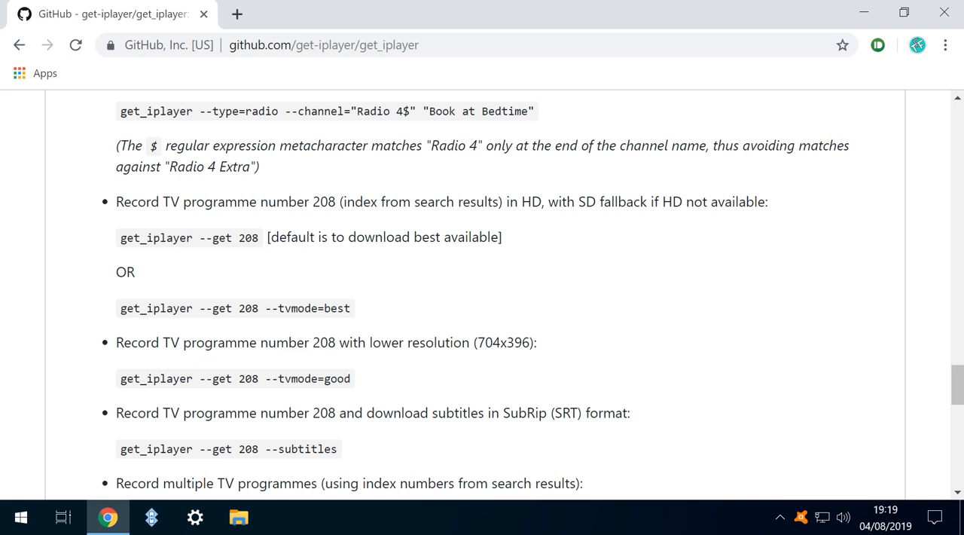
{"action": "scroll", "scroll_direction": "down", "scroll_amount": 3}
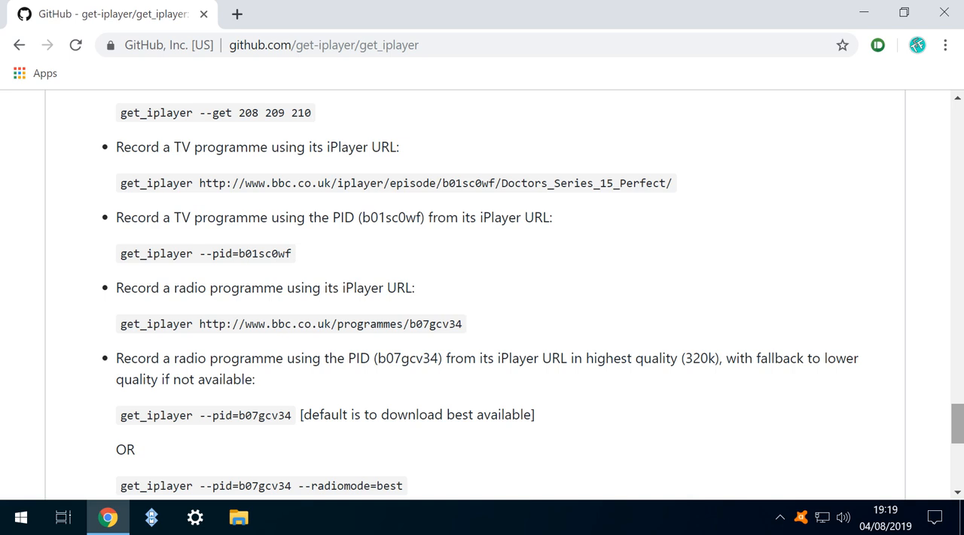
{"action": "scroll", "scroll_direction": "down", "scroll_amount": 3}
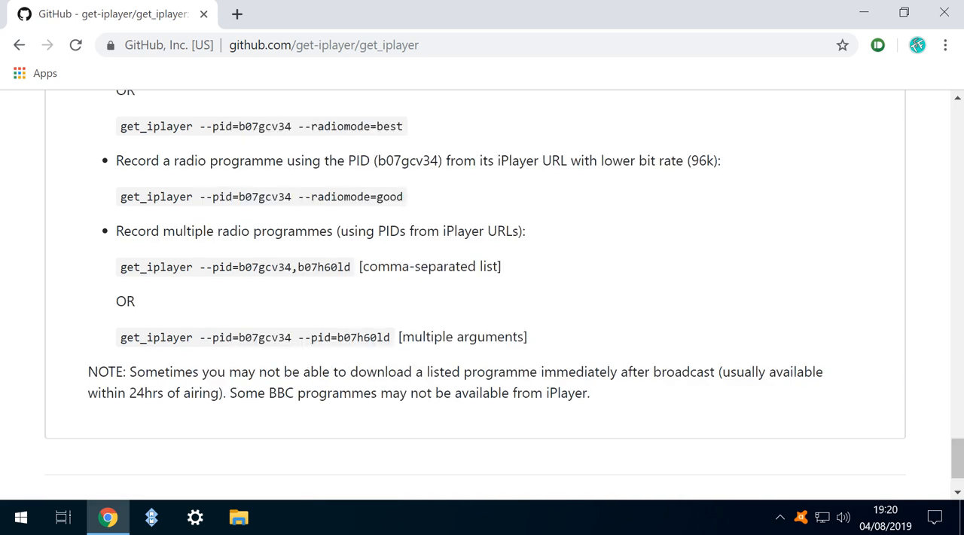